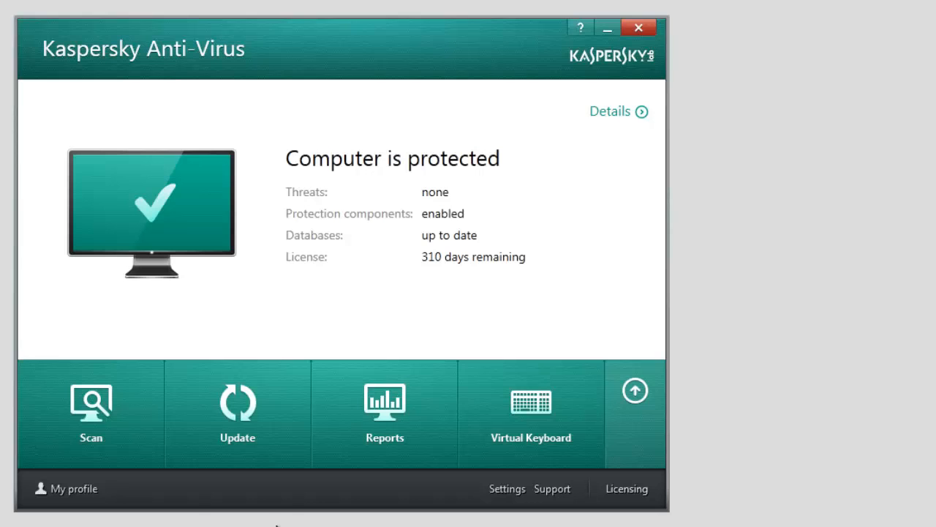
Expand the feature tiles and show the Tools list with Vulnerability Scan, Rescue Disk and the rest
click(635, 390)
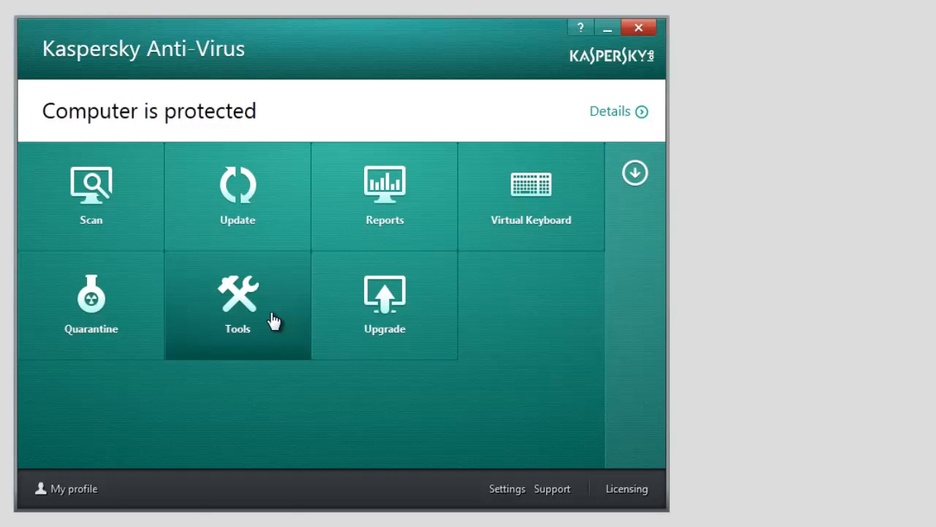
click(237, 303)
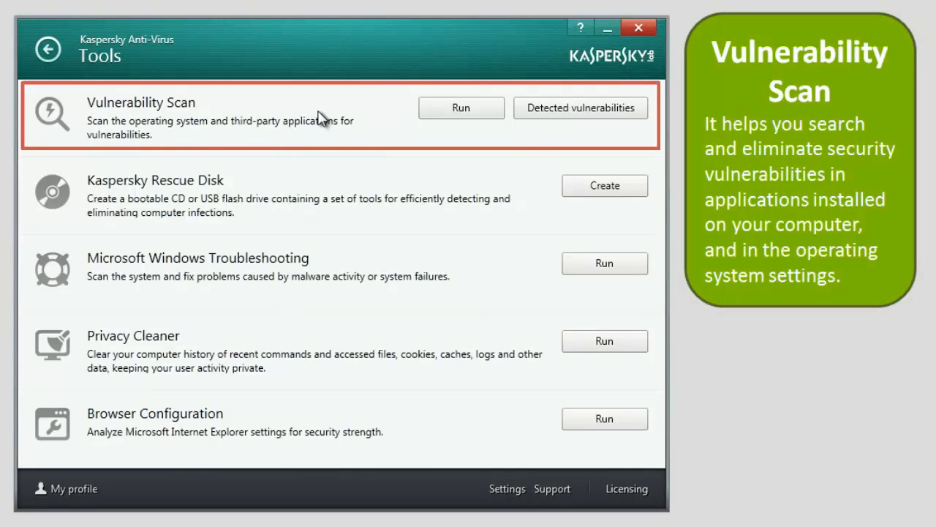
mouse_move(406, 145)
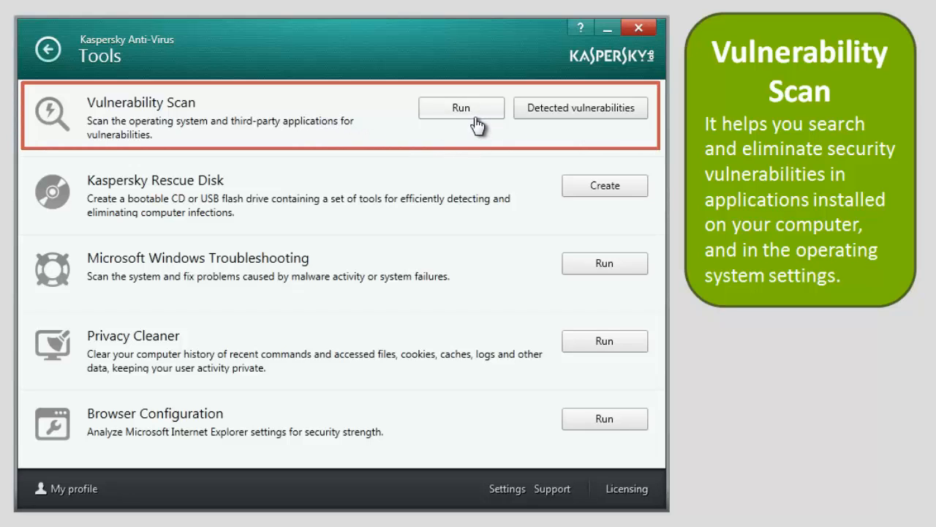
mouse_move(480, 193)
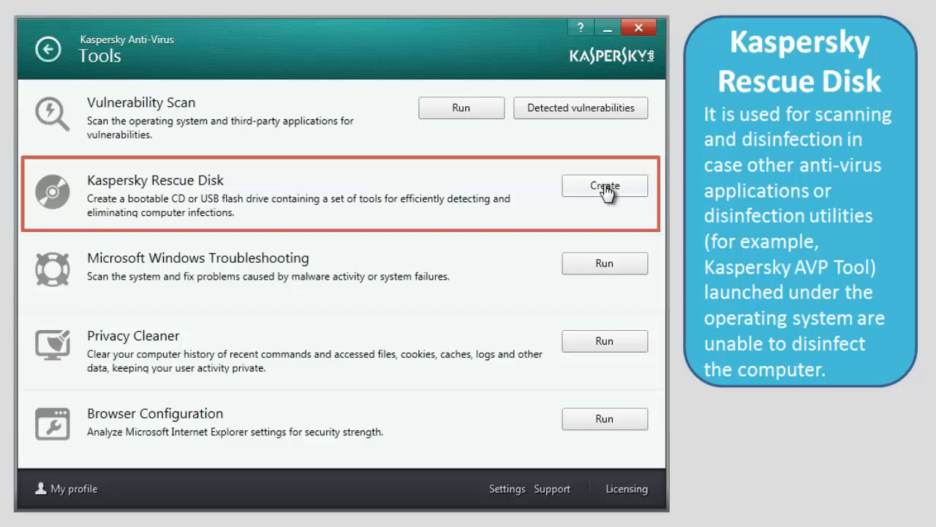
mouse_move(499, 243)
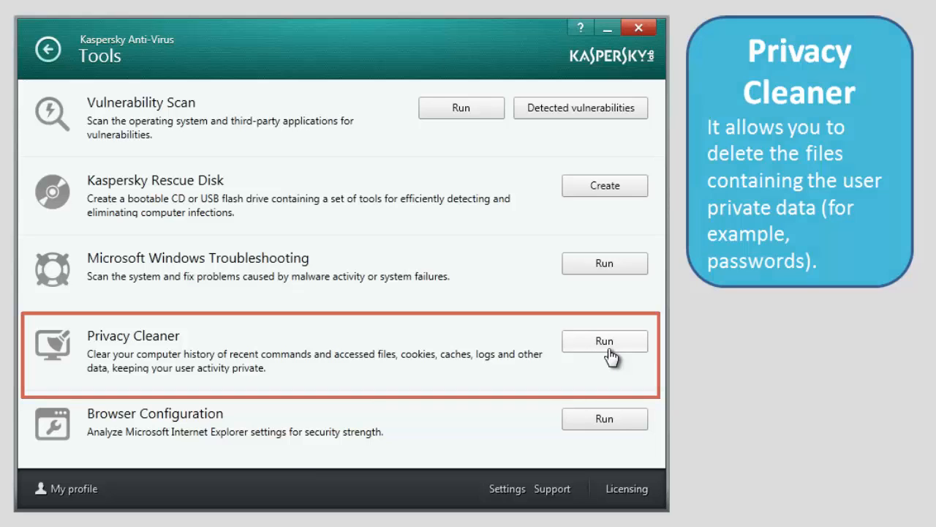
mouse_move(223, 425)
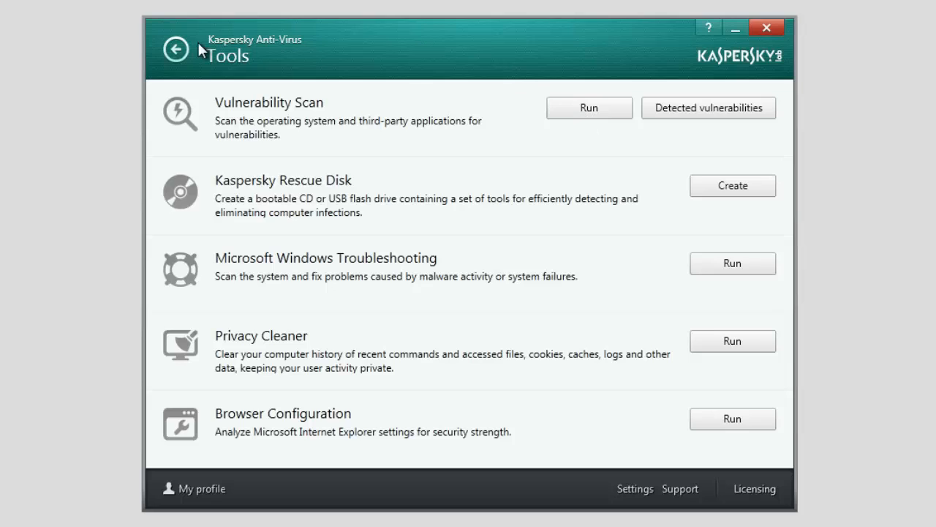
click(176, 50)
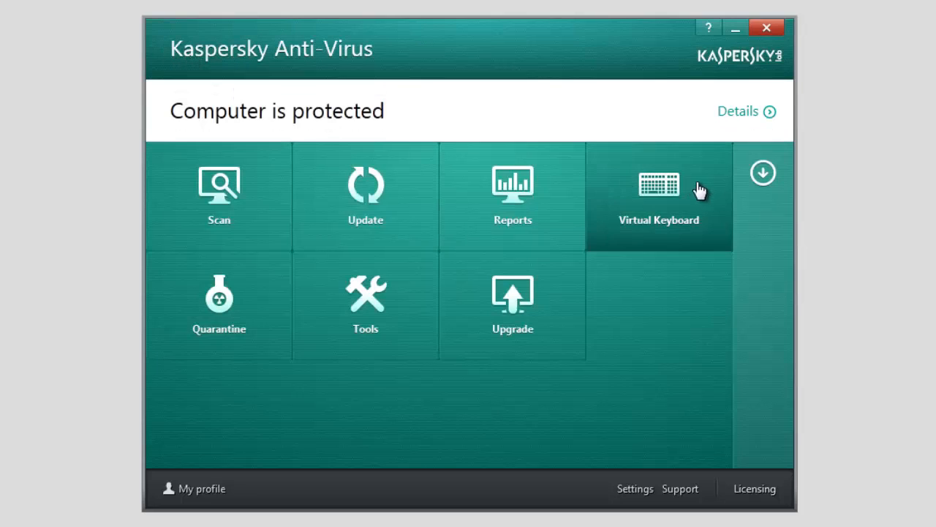
click(763, 172)
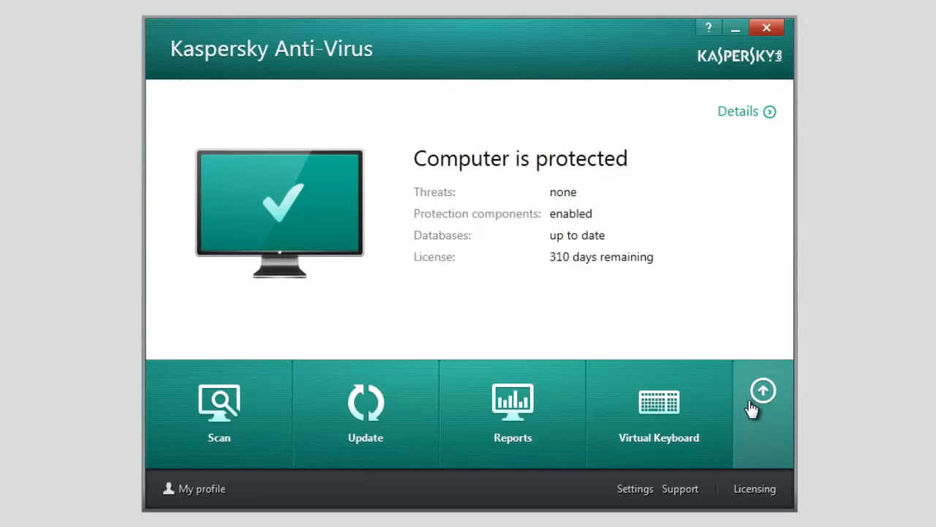
click(763, 389)
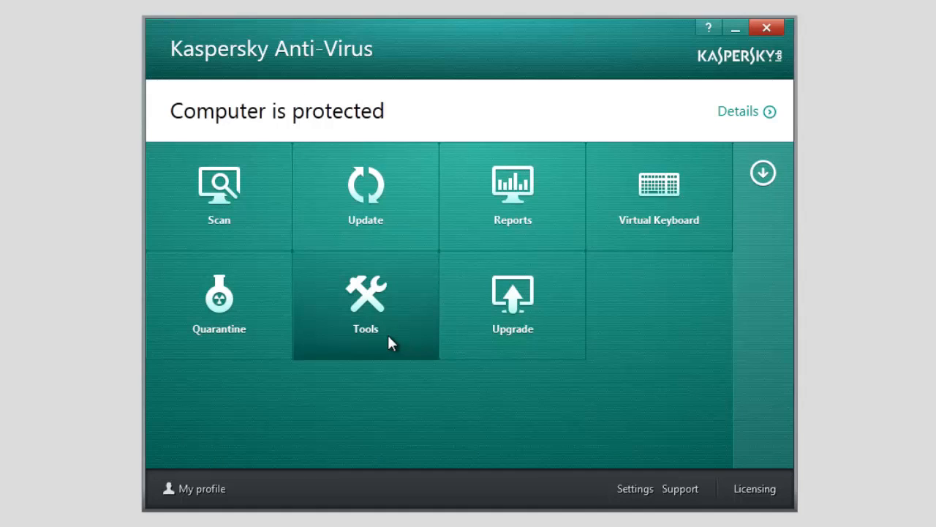
click(365, 303)
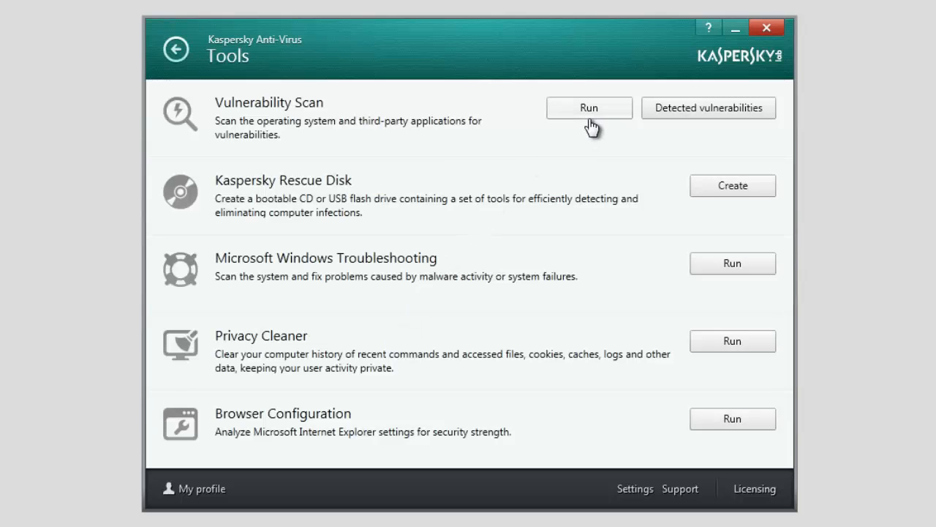